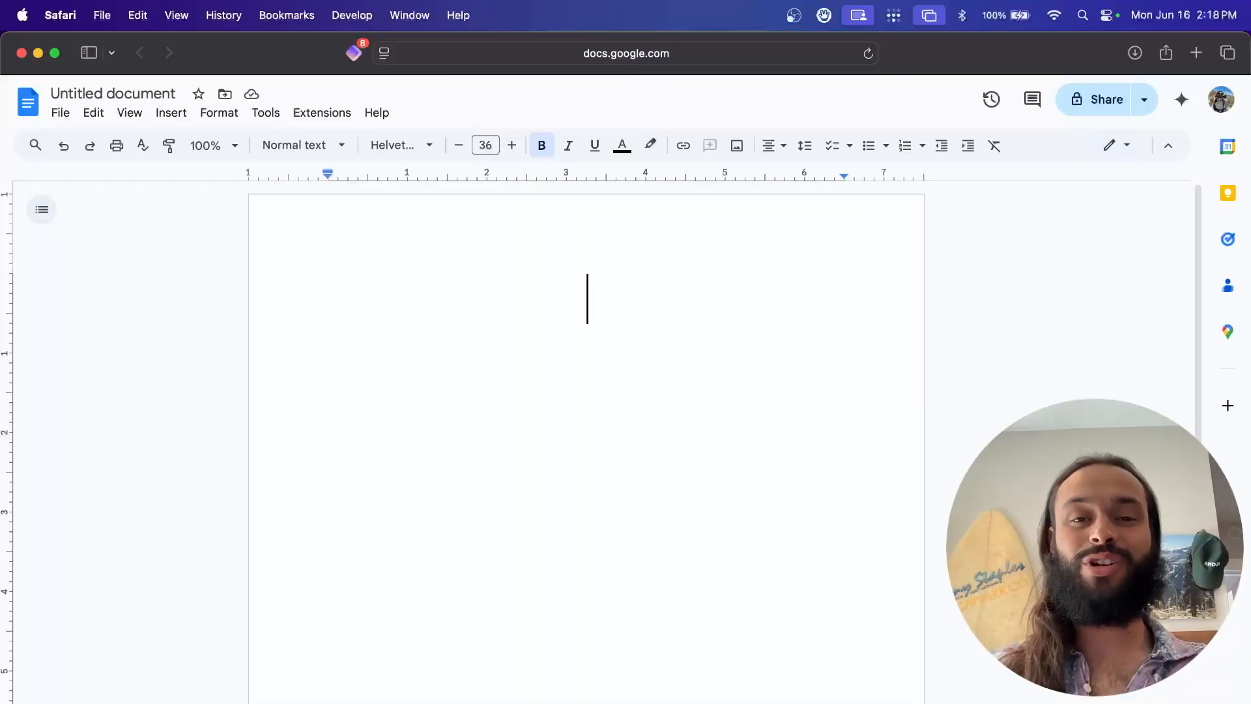
# Step: Write the greeting from CJ and the paragraph describing Handy as open source speech-to-text software
pyautogui.write("Hello, I'm CJ and I want to show you handy.")
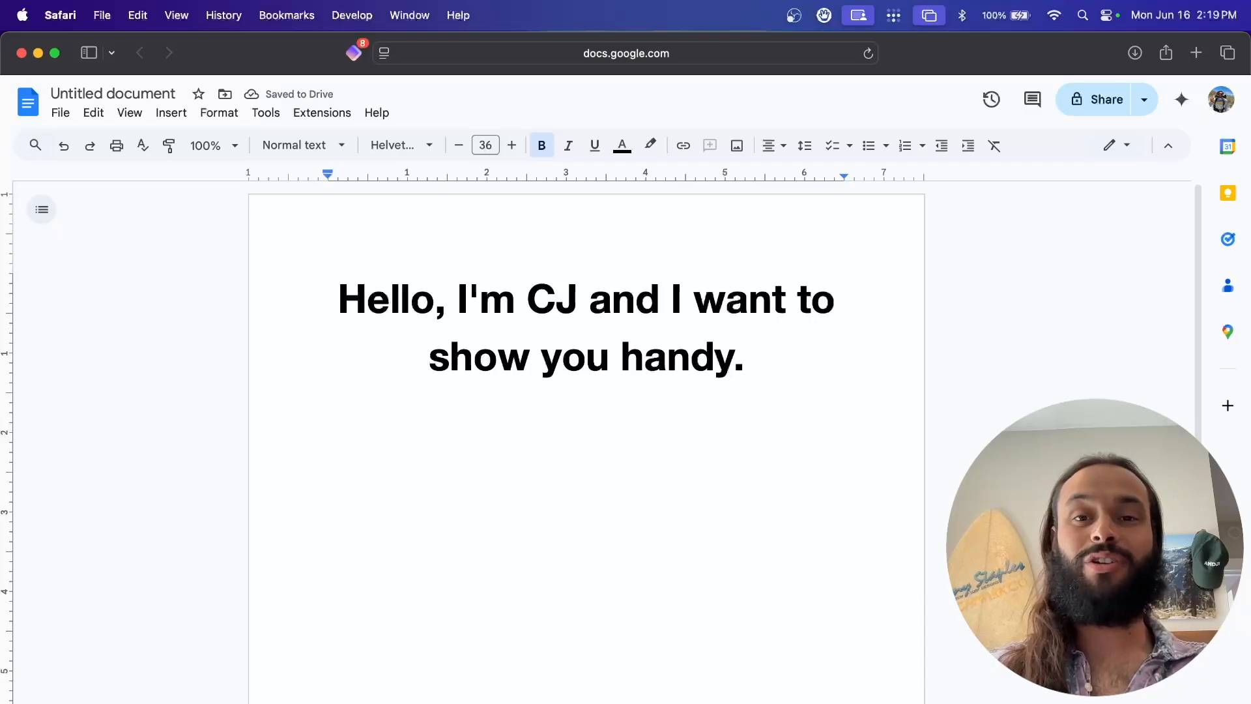
pyautogui.write('Handy is an open source speech-to-text application that you can run on your own computer.')
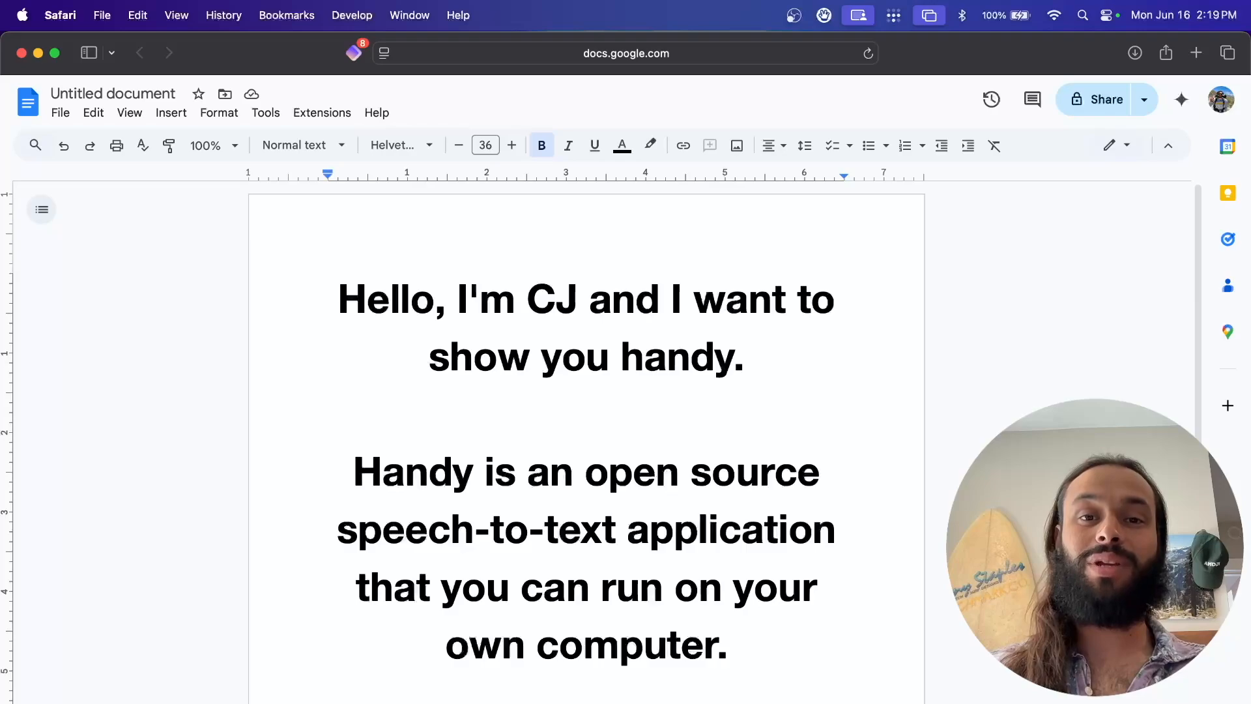
pyautogui.scroll(-3)
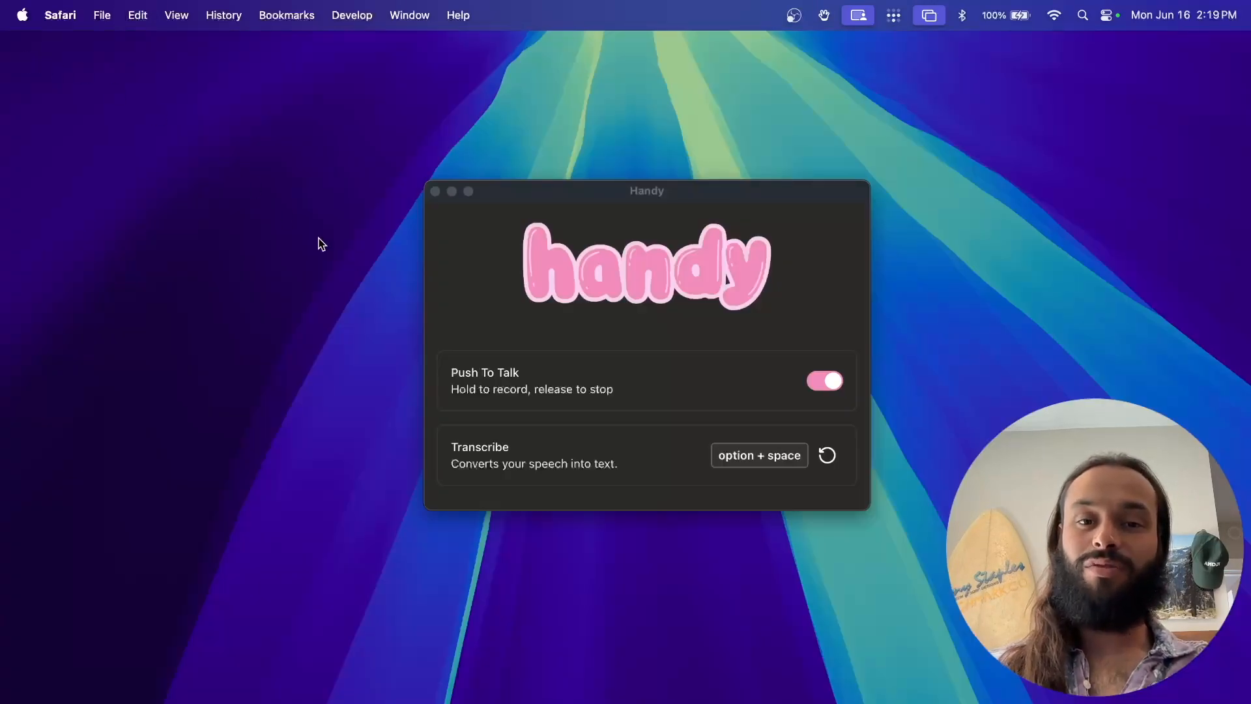
# Step: Bring the Handy settings window to the front to remap the Transcribe shortcut to ctrl + z
pyautogui.click(647, 319)
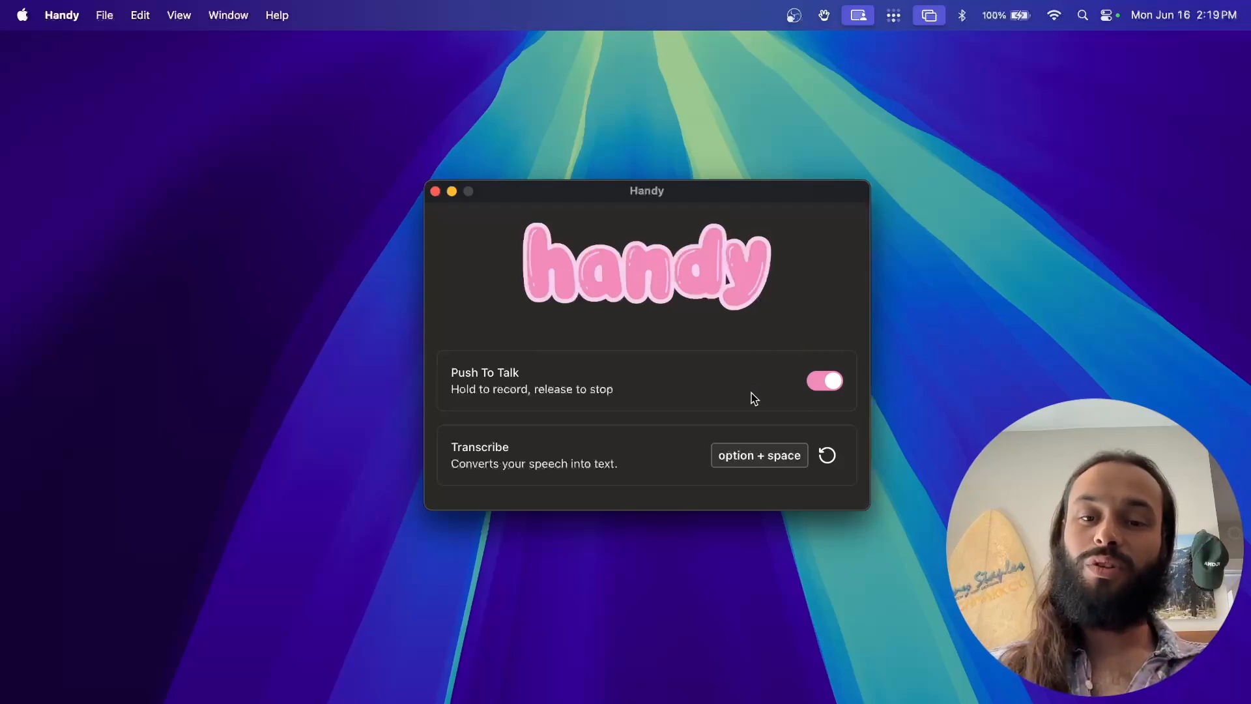
pyautogui.moveTo(838, 398)
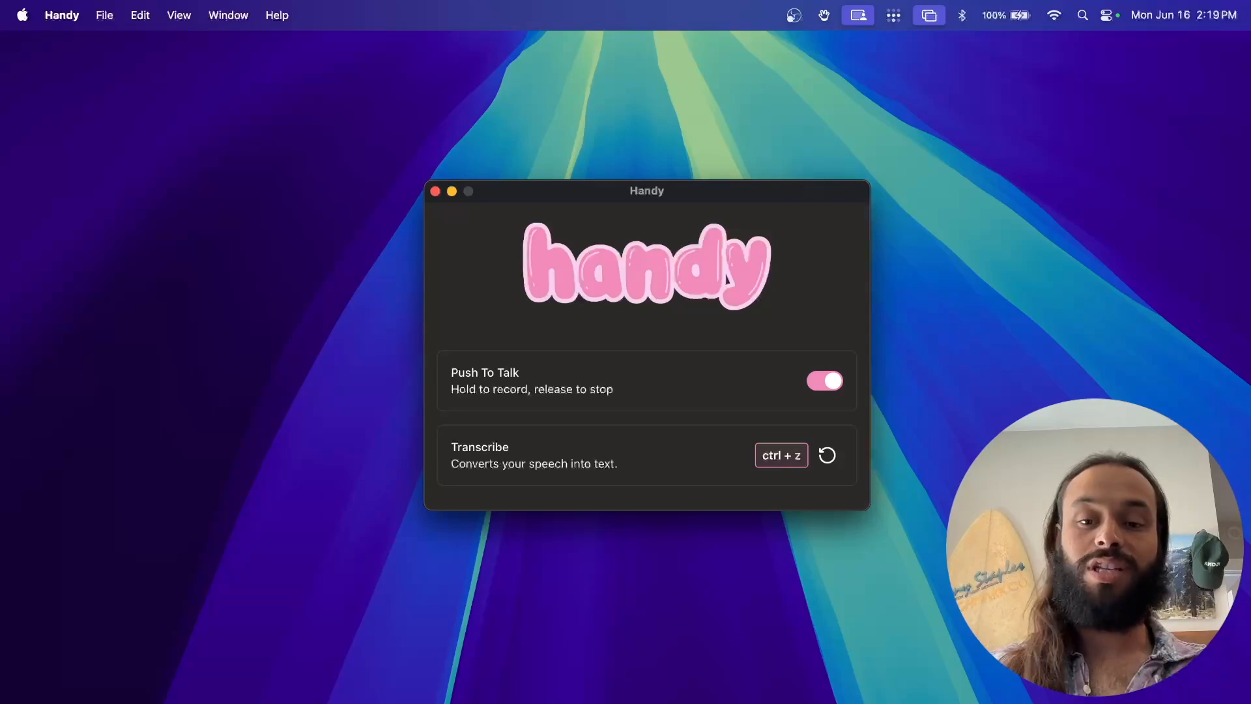
# Step: Switch Push To Talk off, keeping the Transcribe shortcut at ctrl + z
pyautogui.click(825, 380)
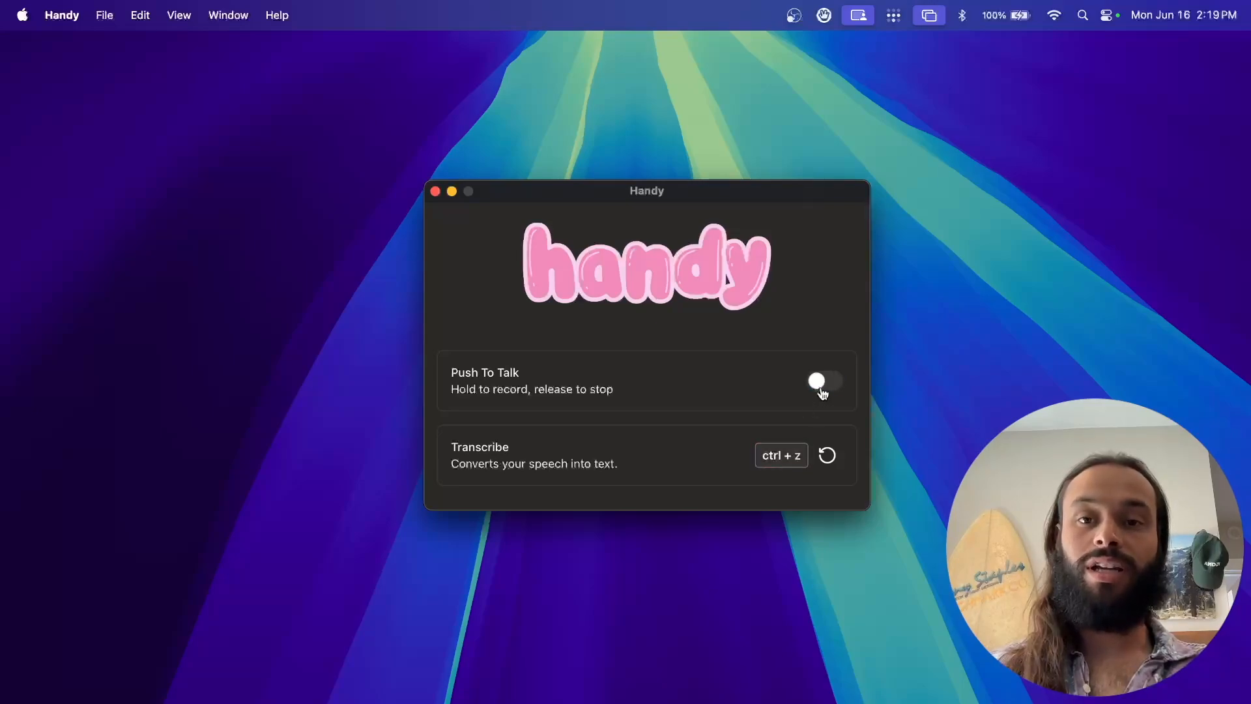
pyautogui.moveTo(808, 22)
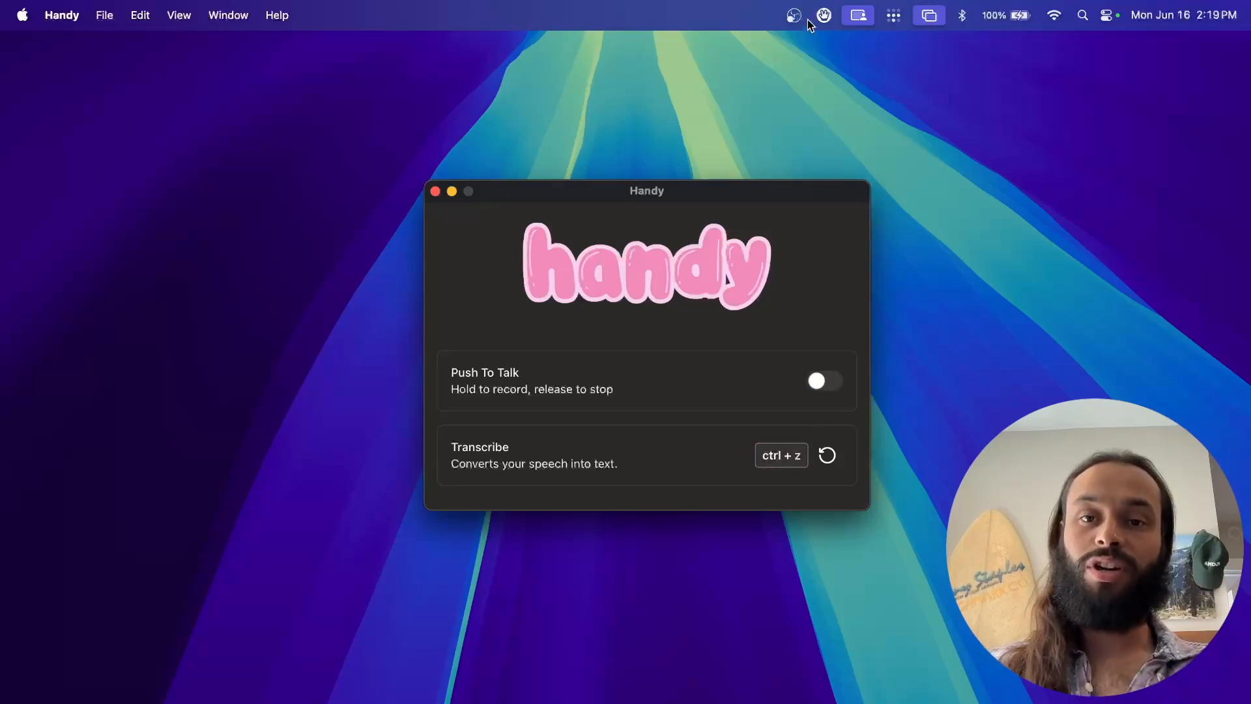
pyautogui.moveTo(837, 55)
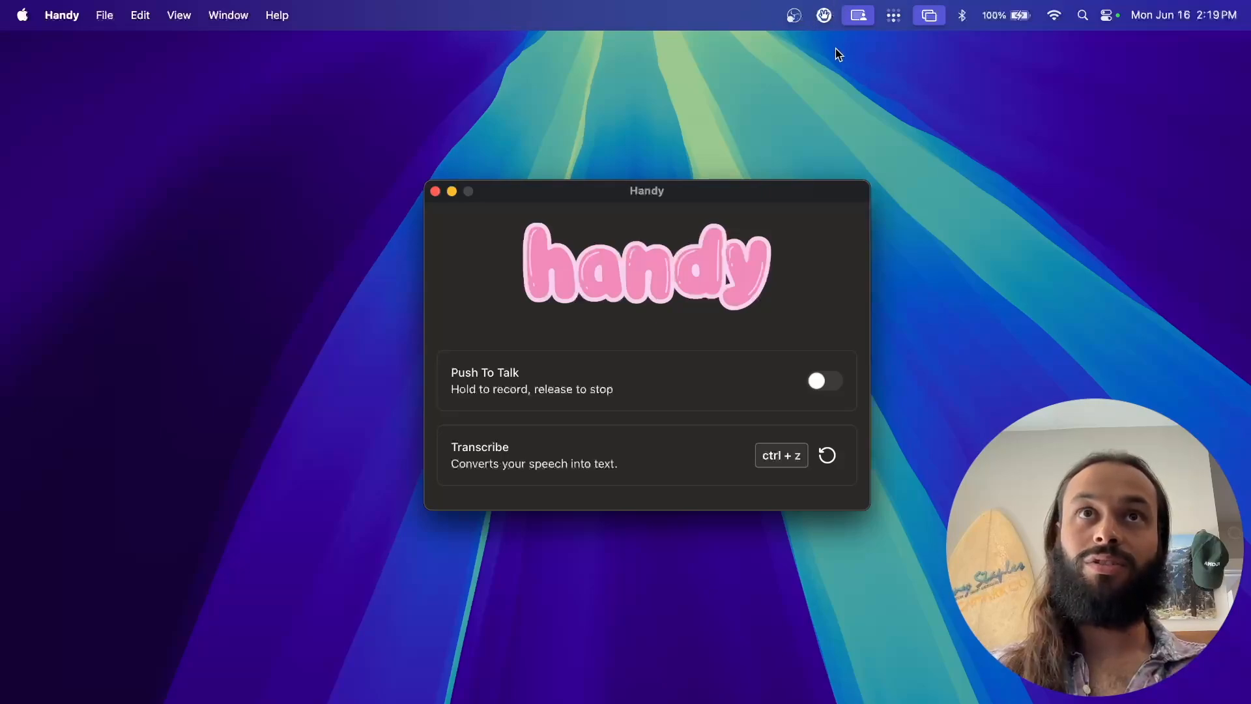
pyautogui.moveTo(748, 200)
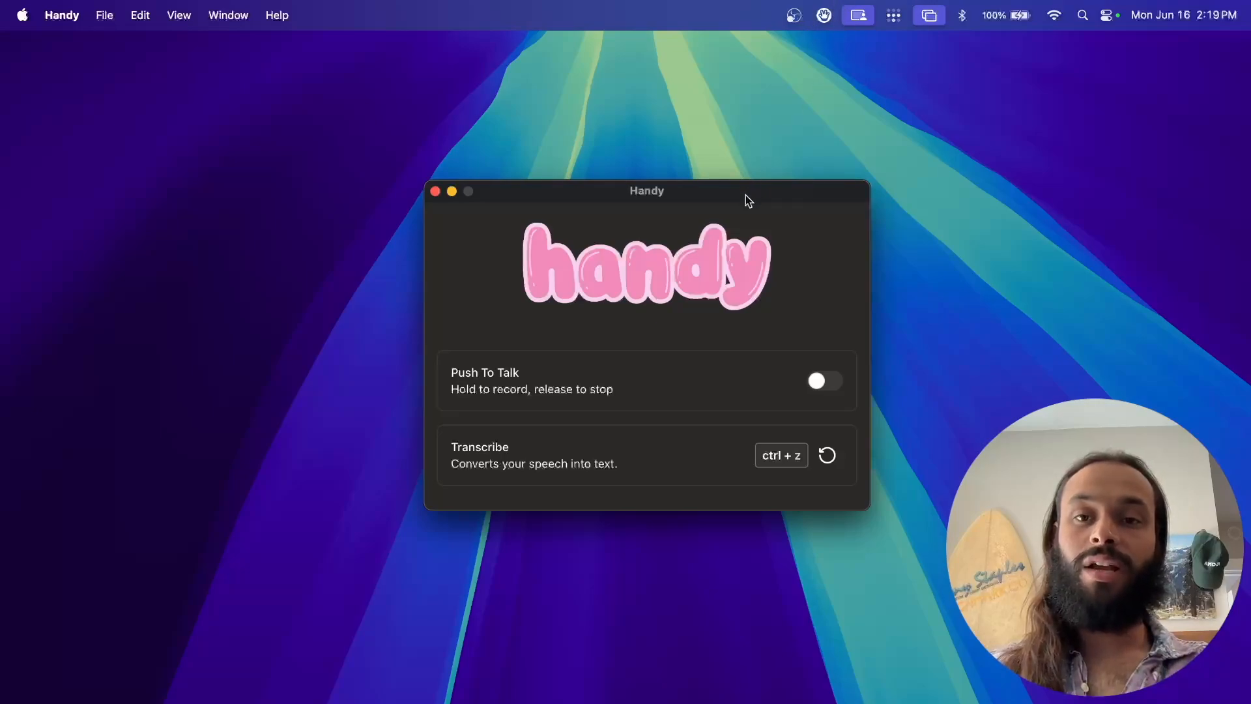